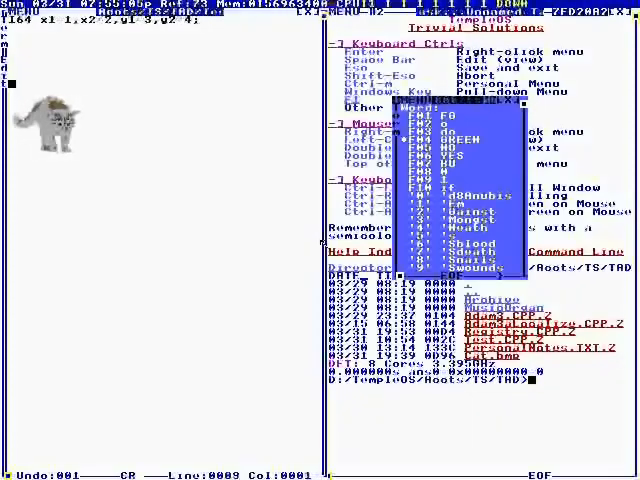
Insert a new sprite with the #SP directive in the cat document
{"action": "type", "text": "#SP,\"\",1#"}
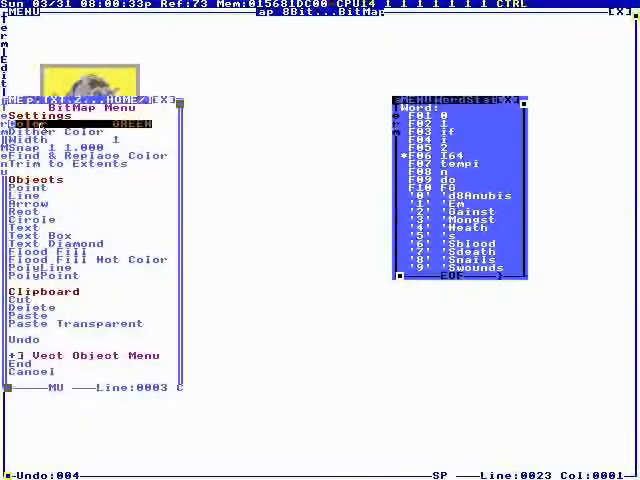
Open the colour palette list to pick the drawing colour
{"action": "left_click", "coordinate": [40, 122]}
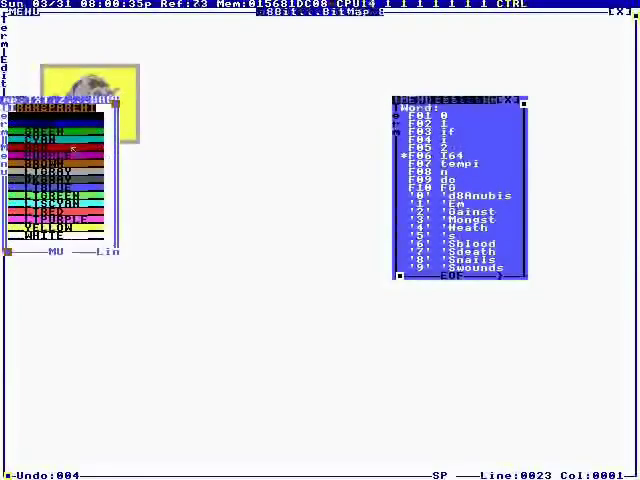